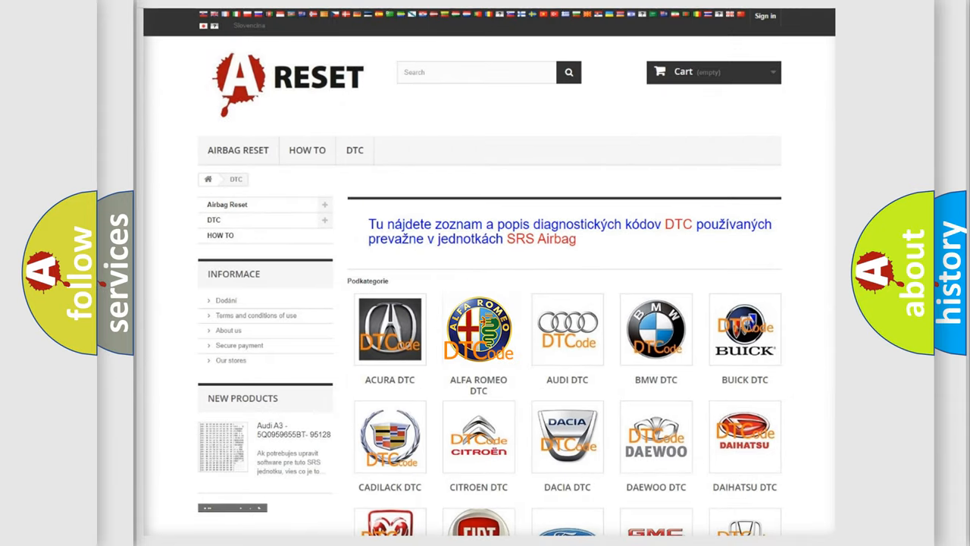
Step: View the ALFA ROMEO DTC code list, then the HEX D73F to U173F conversion graphic
{"action": "left_click", "coordinate": [479, 329]}
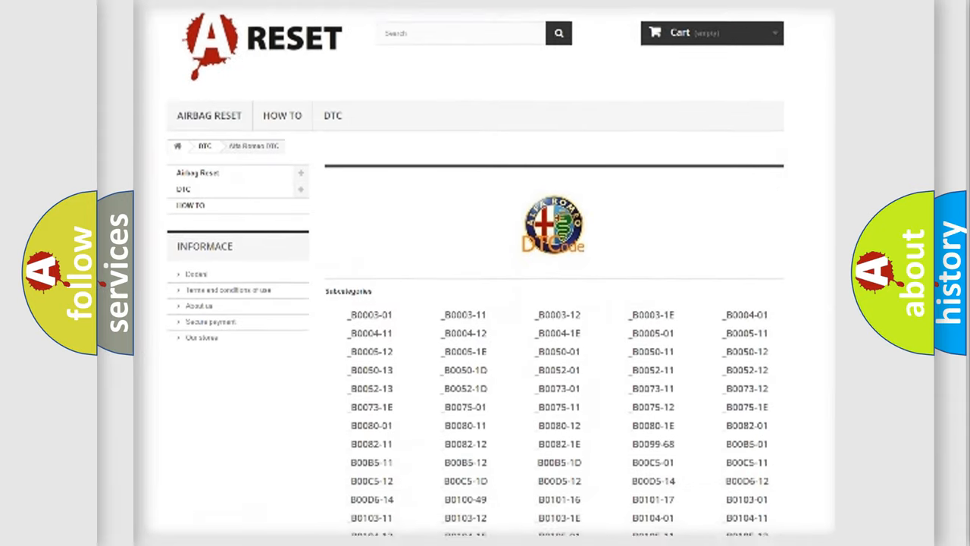
{"action": "scroll", "scroll_direction": "down", "scroll_amount": 3}
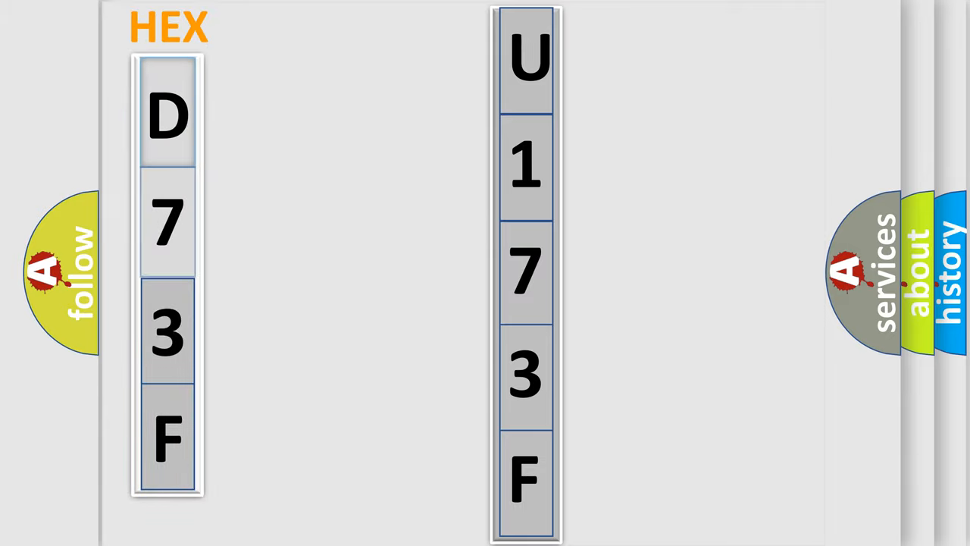
{"action": "left_click", "coordinate": [167, 114]}
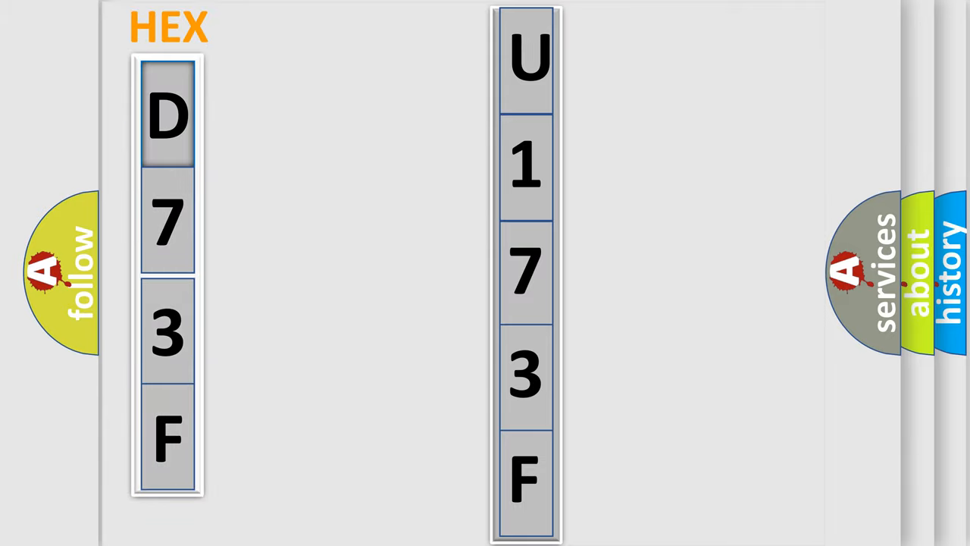